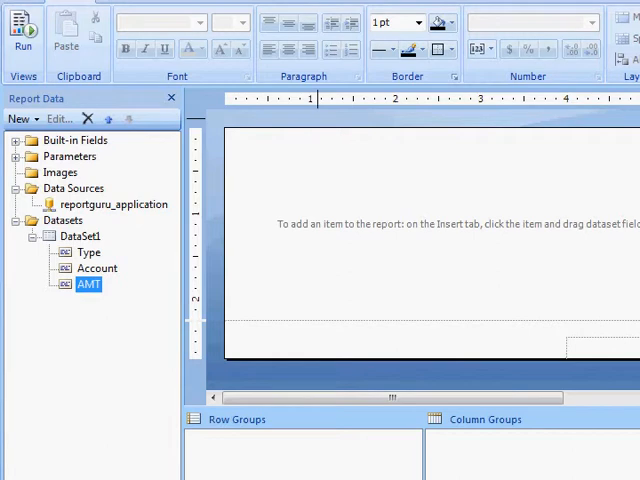
- Insert a text box, then a table with header and data rows into the report body
right_click(320, 224)
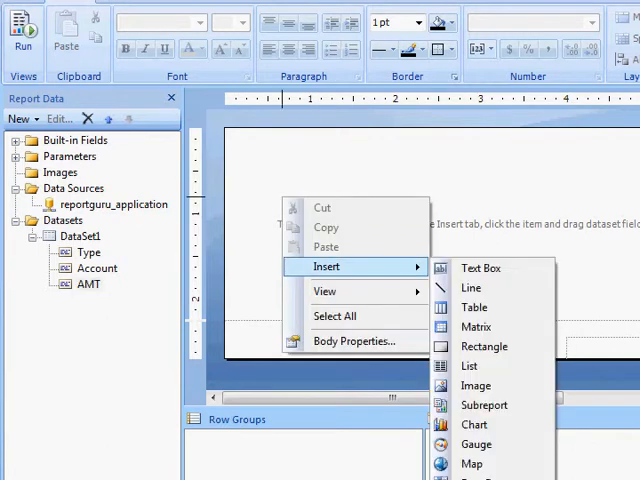
mouse_move(480, 268)
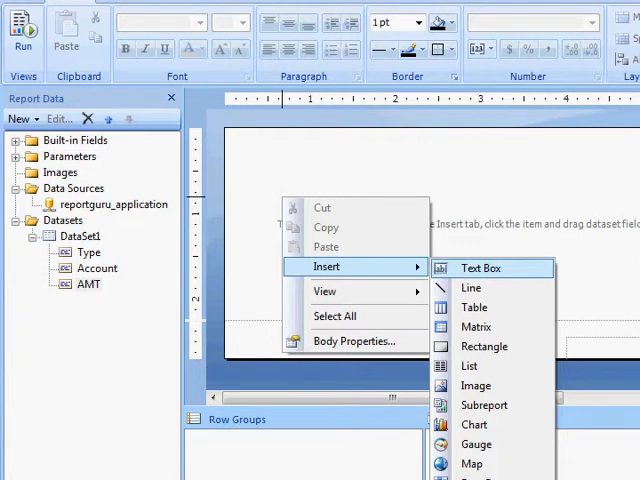
click(480, 268)
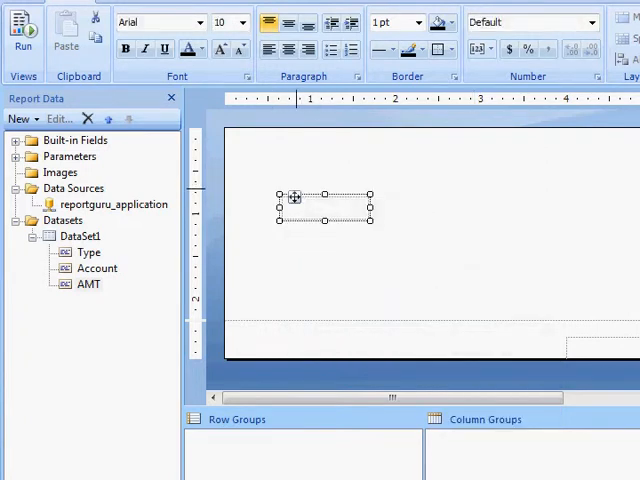
right_click(300, 204)
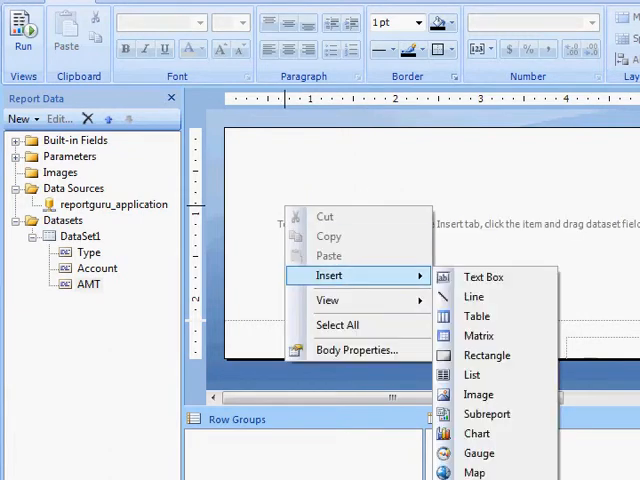
click(476, 316)
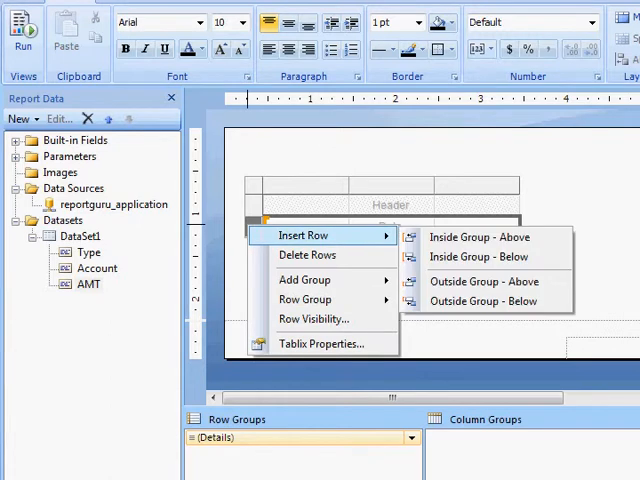
- Bring up the parent row group settings for the table's detail rows
click(304, 280)
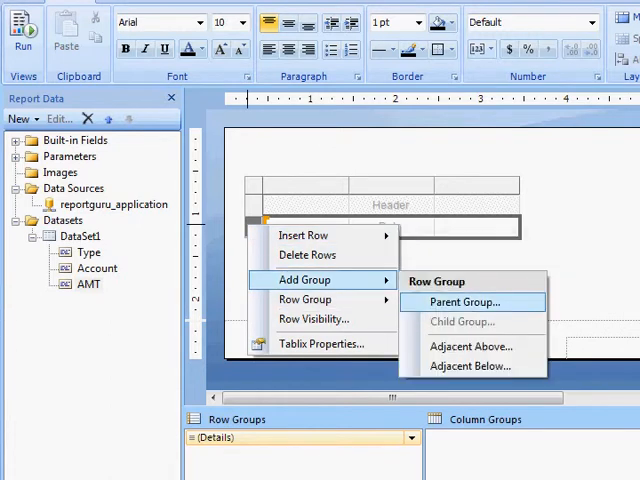
click(464, 300)
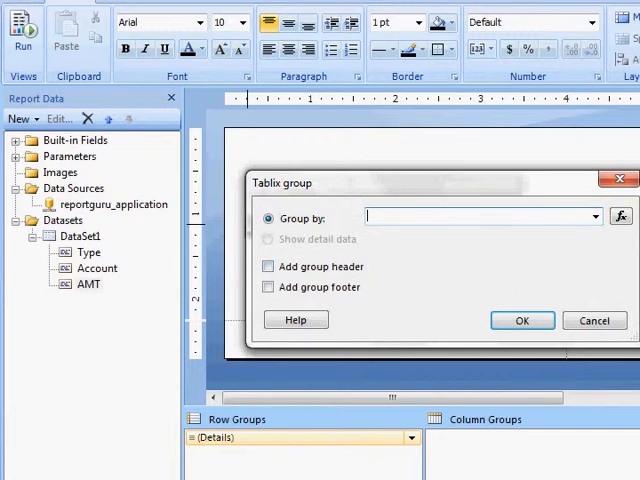
click(522, 320)
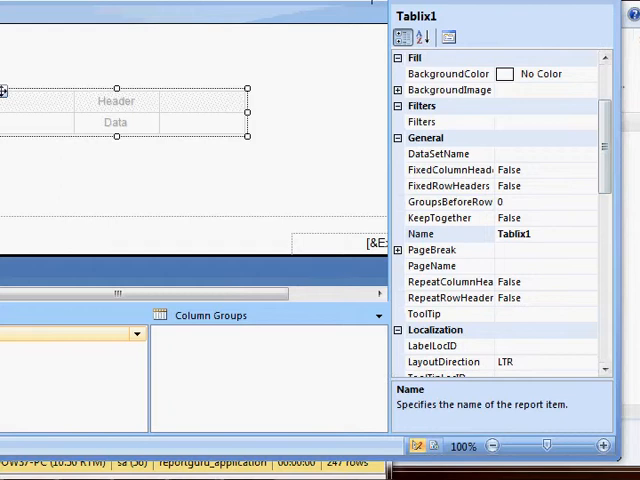
- Bind the Tablix1 table to DataSet1
click(588, 154)
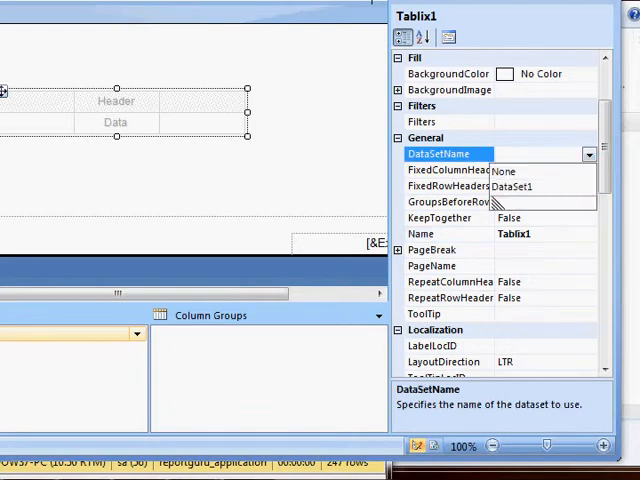
click(516, 188)
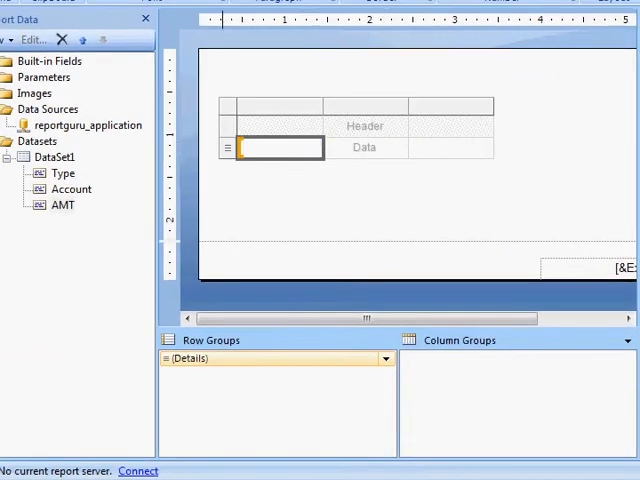
- Add a parent row group on [Type] with group header and footer rows
right_click(228, 148)
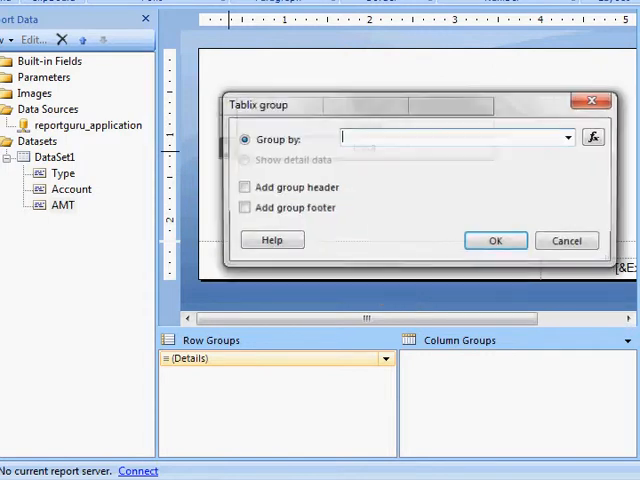
click(568, 138)
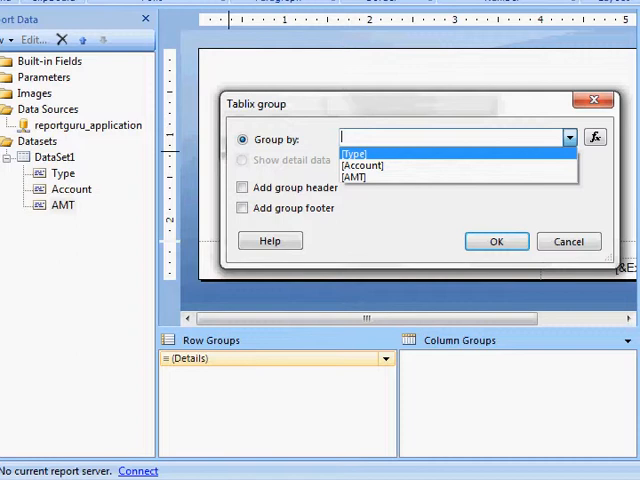
click(356, 152)
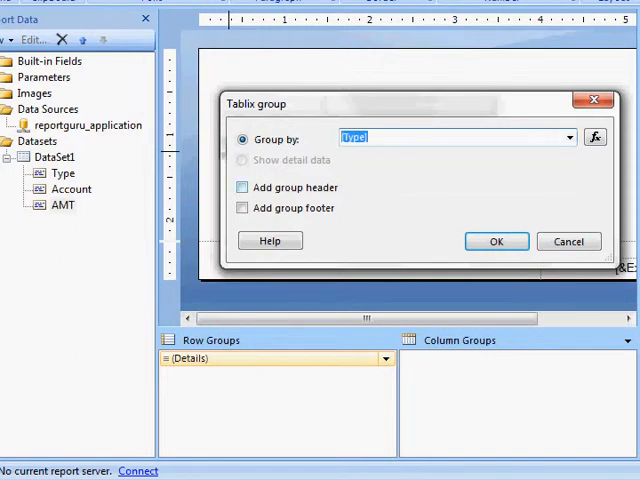
click(240, 188)
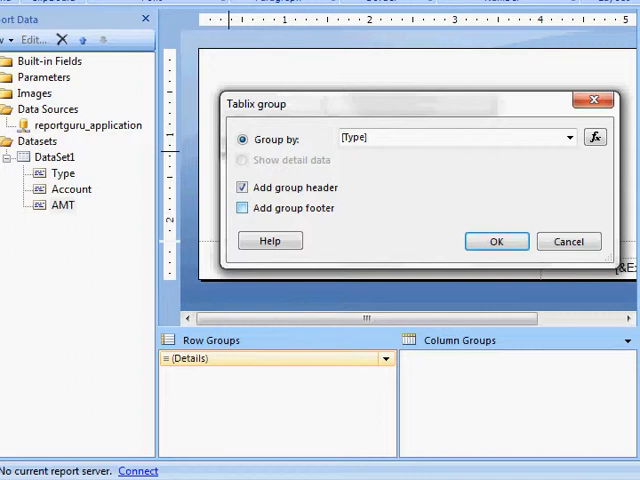
click(240, 208)
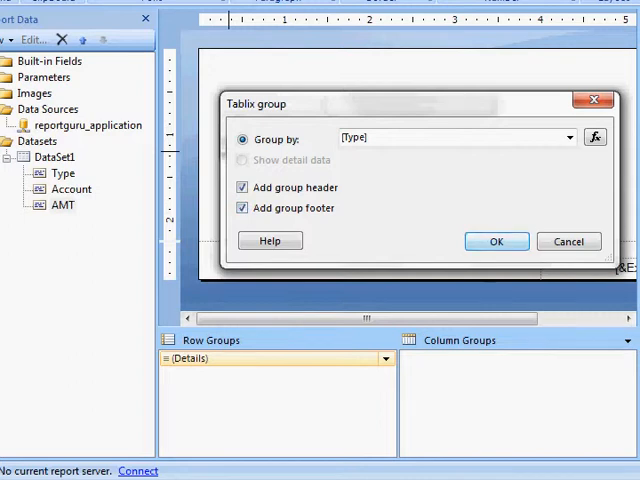
click(496, 240)
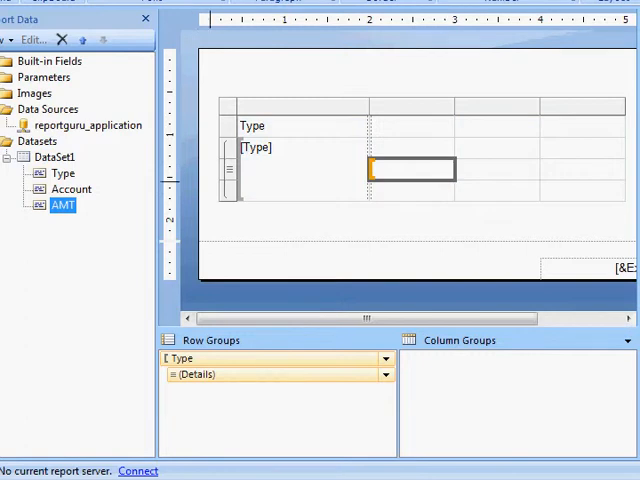
- Put Account and AMT in the detail cells and Sum(AMT) in the Type group footer
click(444, 164)
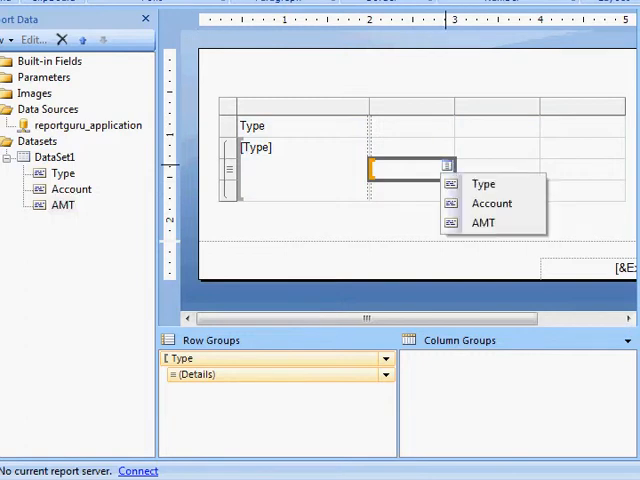
click(492, 204)
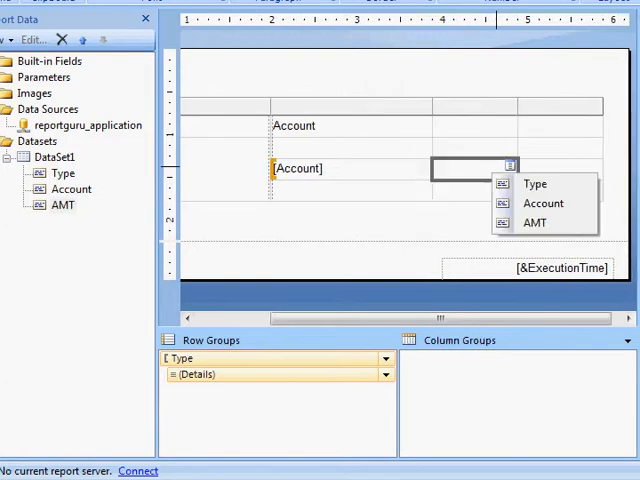
click(536, 222)
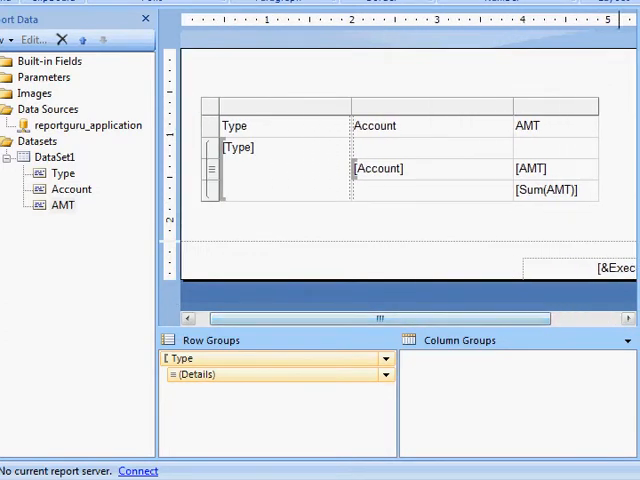
click(556, 126)
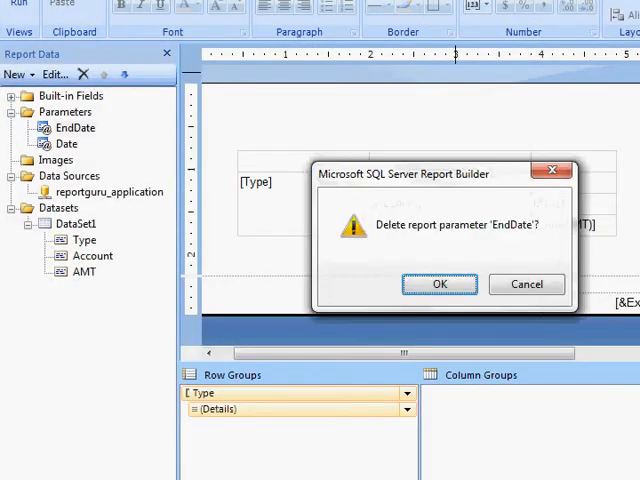
- Confirm deleting the EndDate parameter, leaving only Date
click(440, 284)
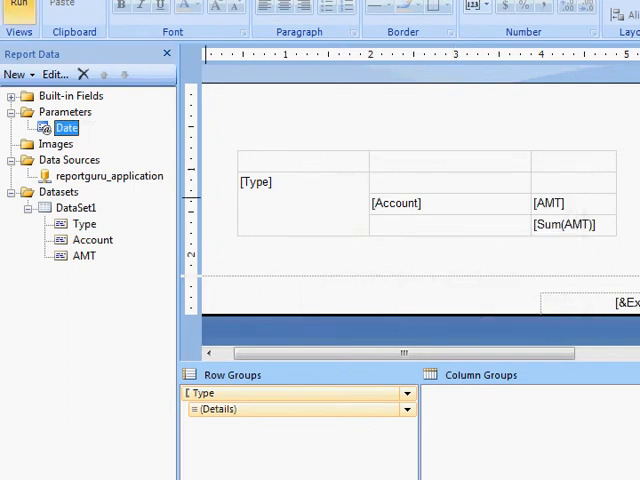
- Run the report and enter 12/18/2013 as the Date parameter
click(20, 10)
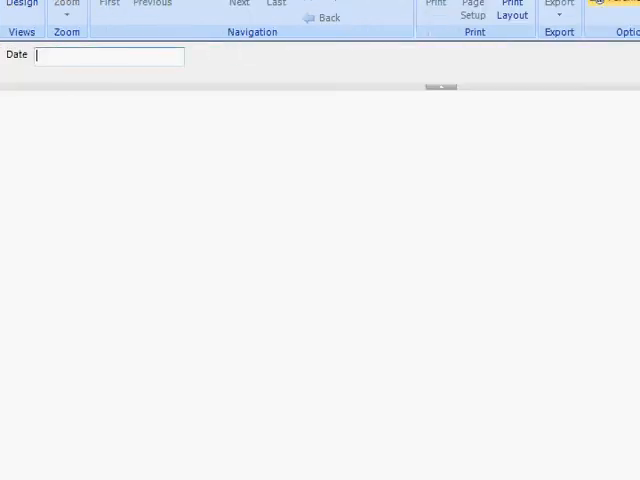
text(12/)
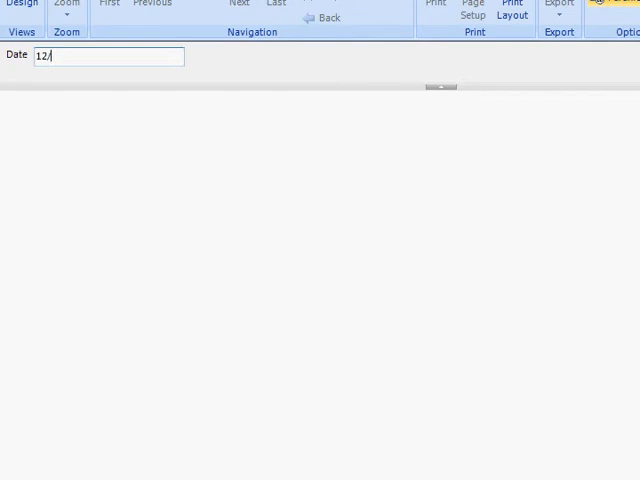
text(18/201)
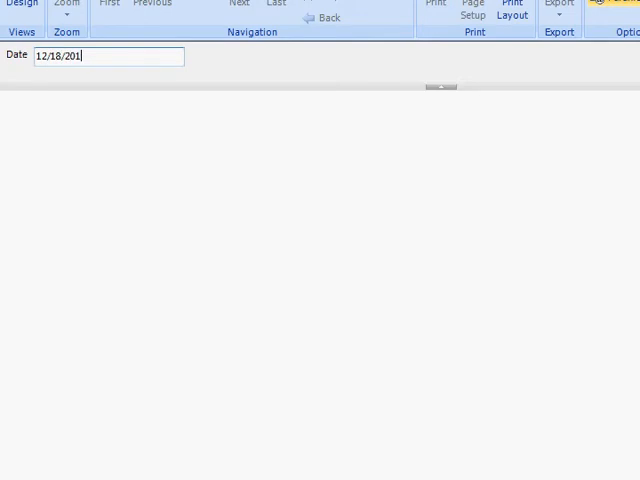
text(3)
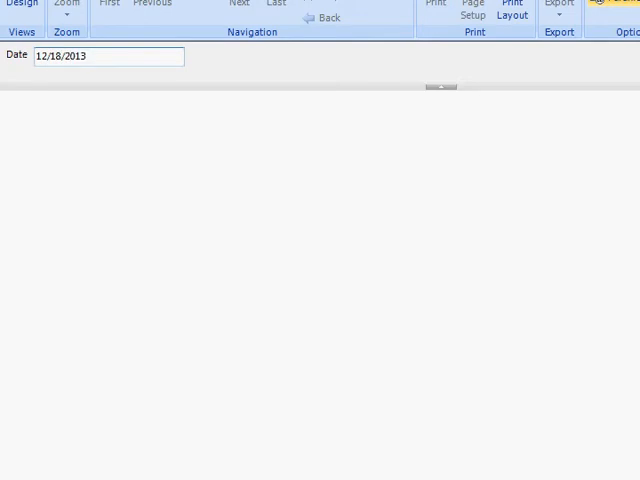